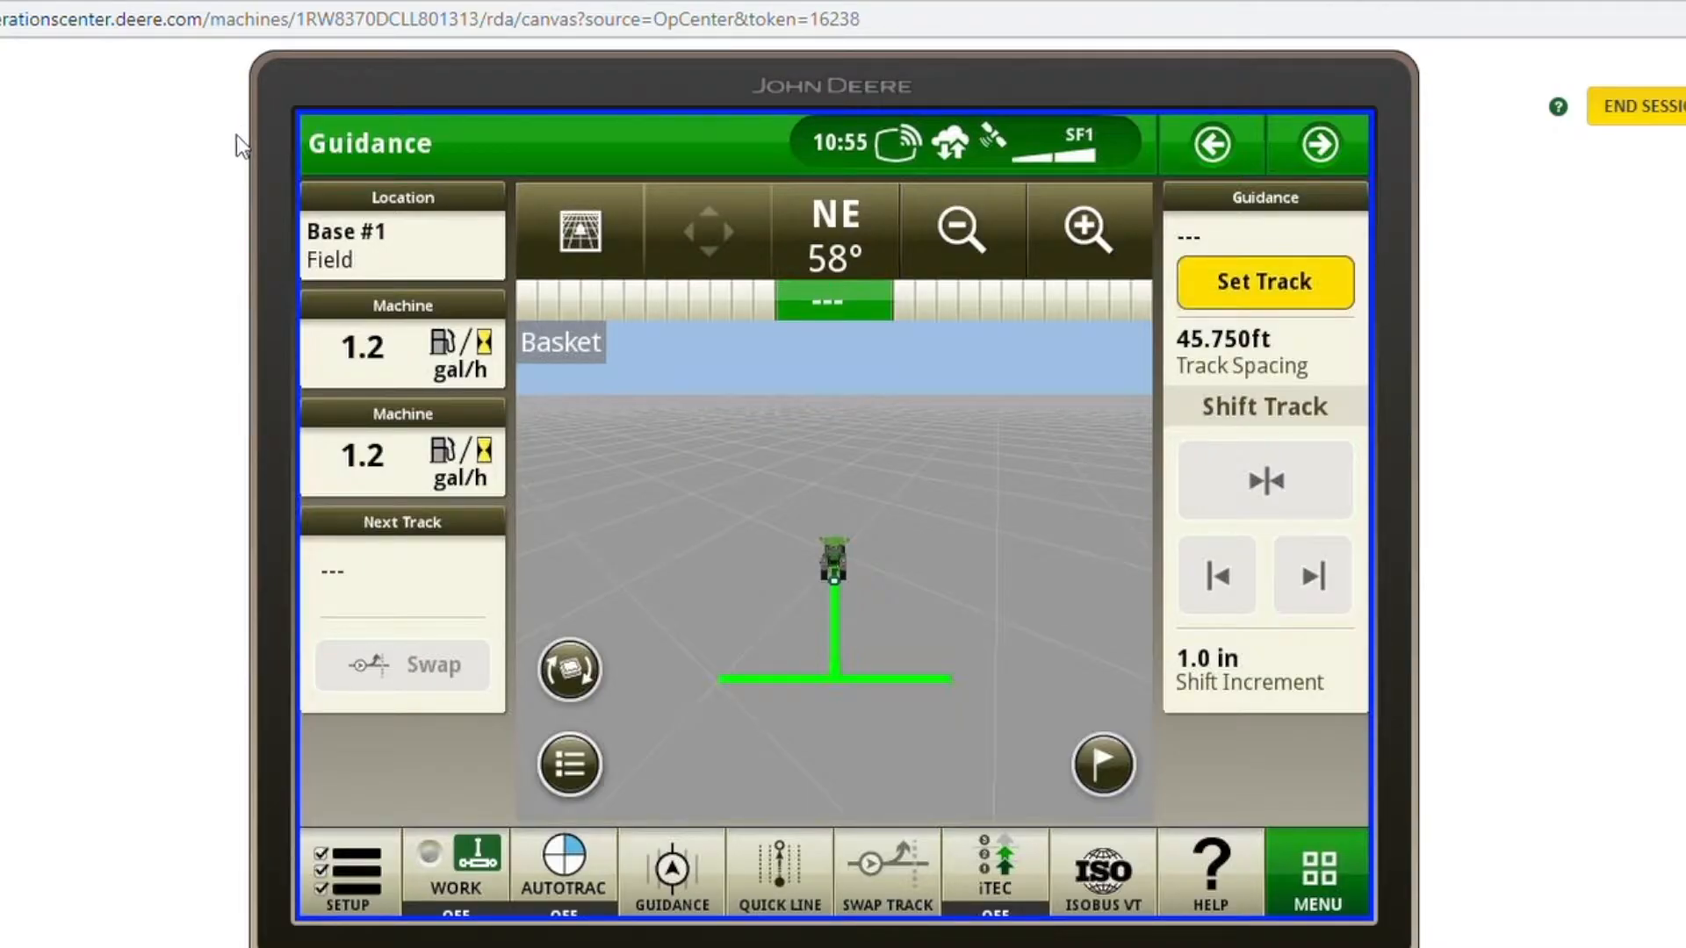
Create an Adaptive Curve track from Set Track and name it 'test', then save it.
left_click(1265, 281)
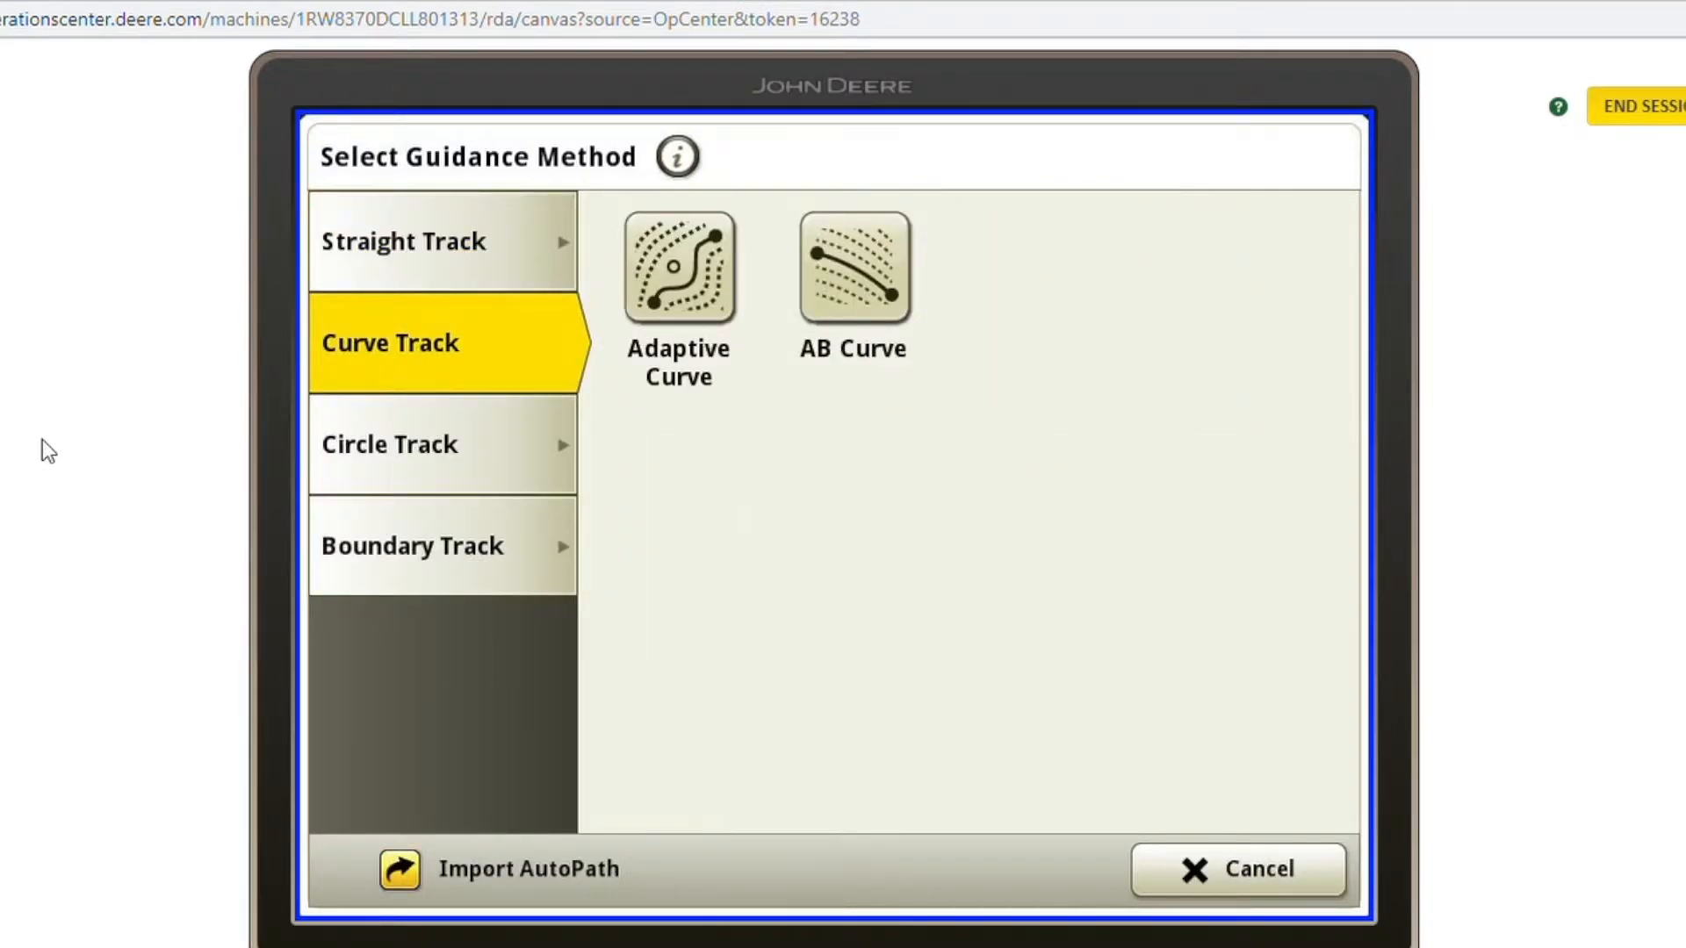
left_click(678, 270)
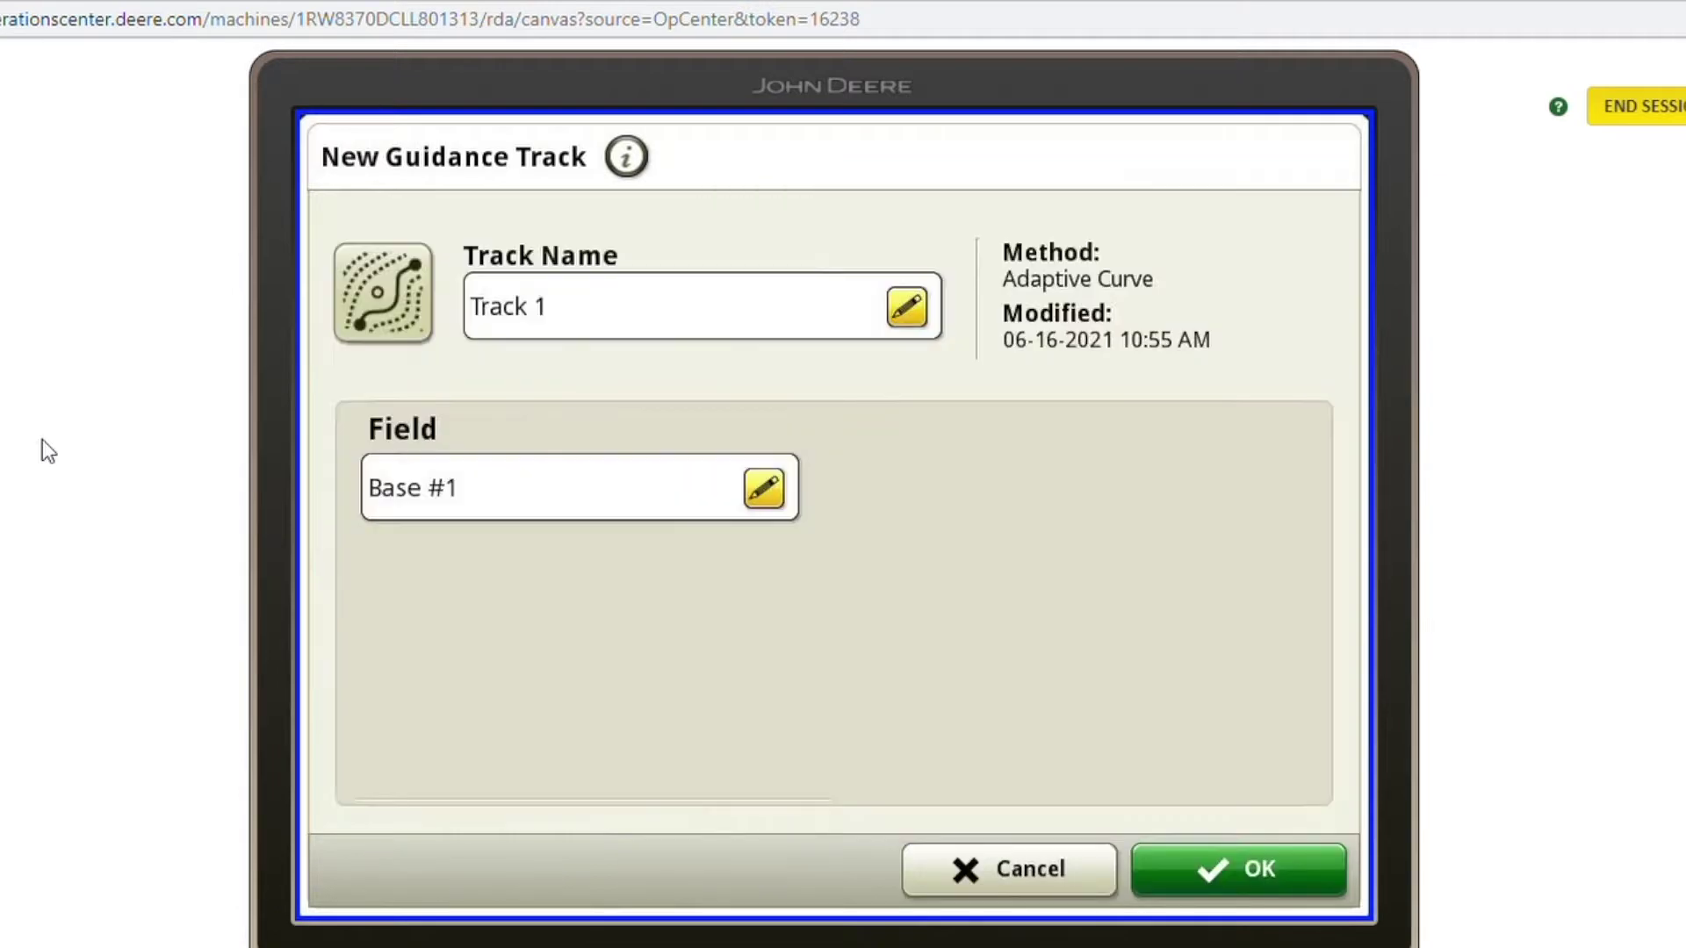
left_click(907, 307)
type("test")
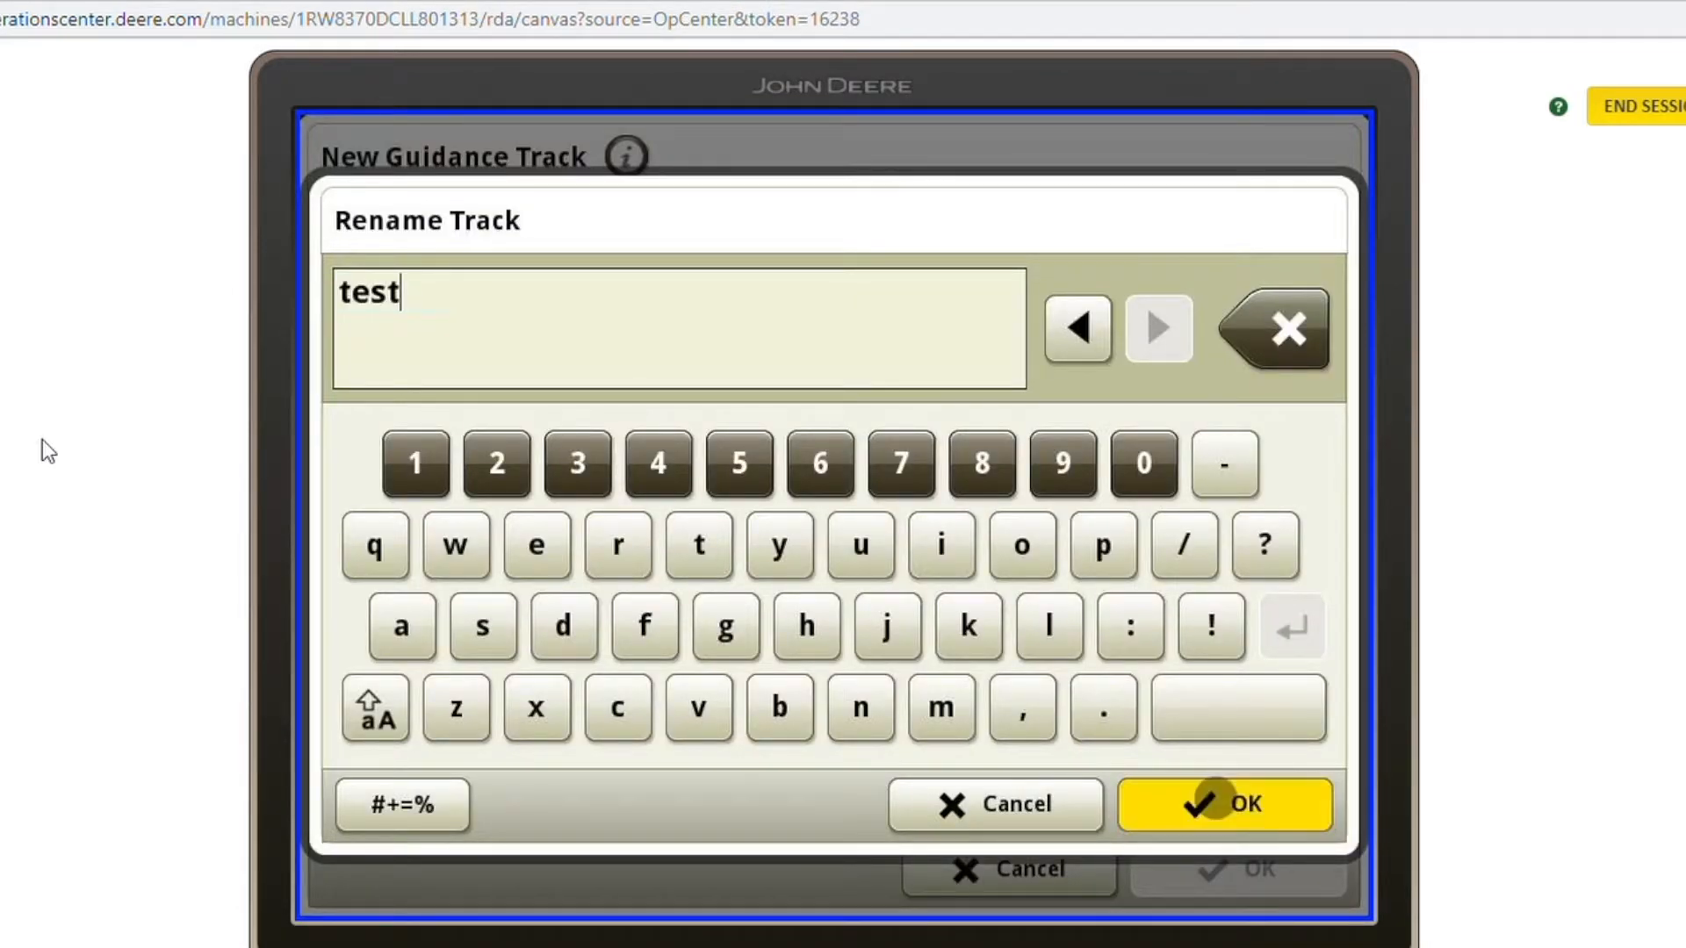
left_click(1223, 804)
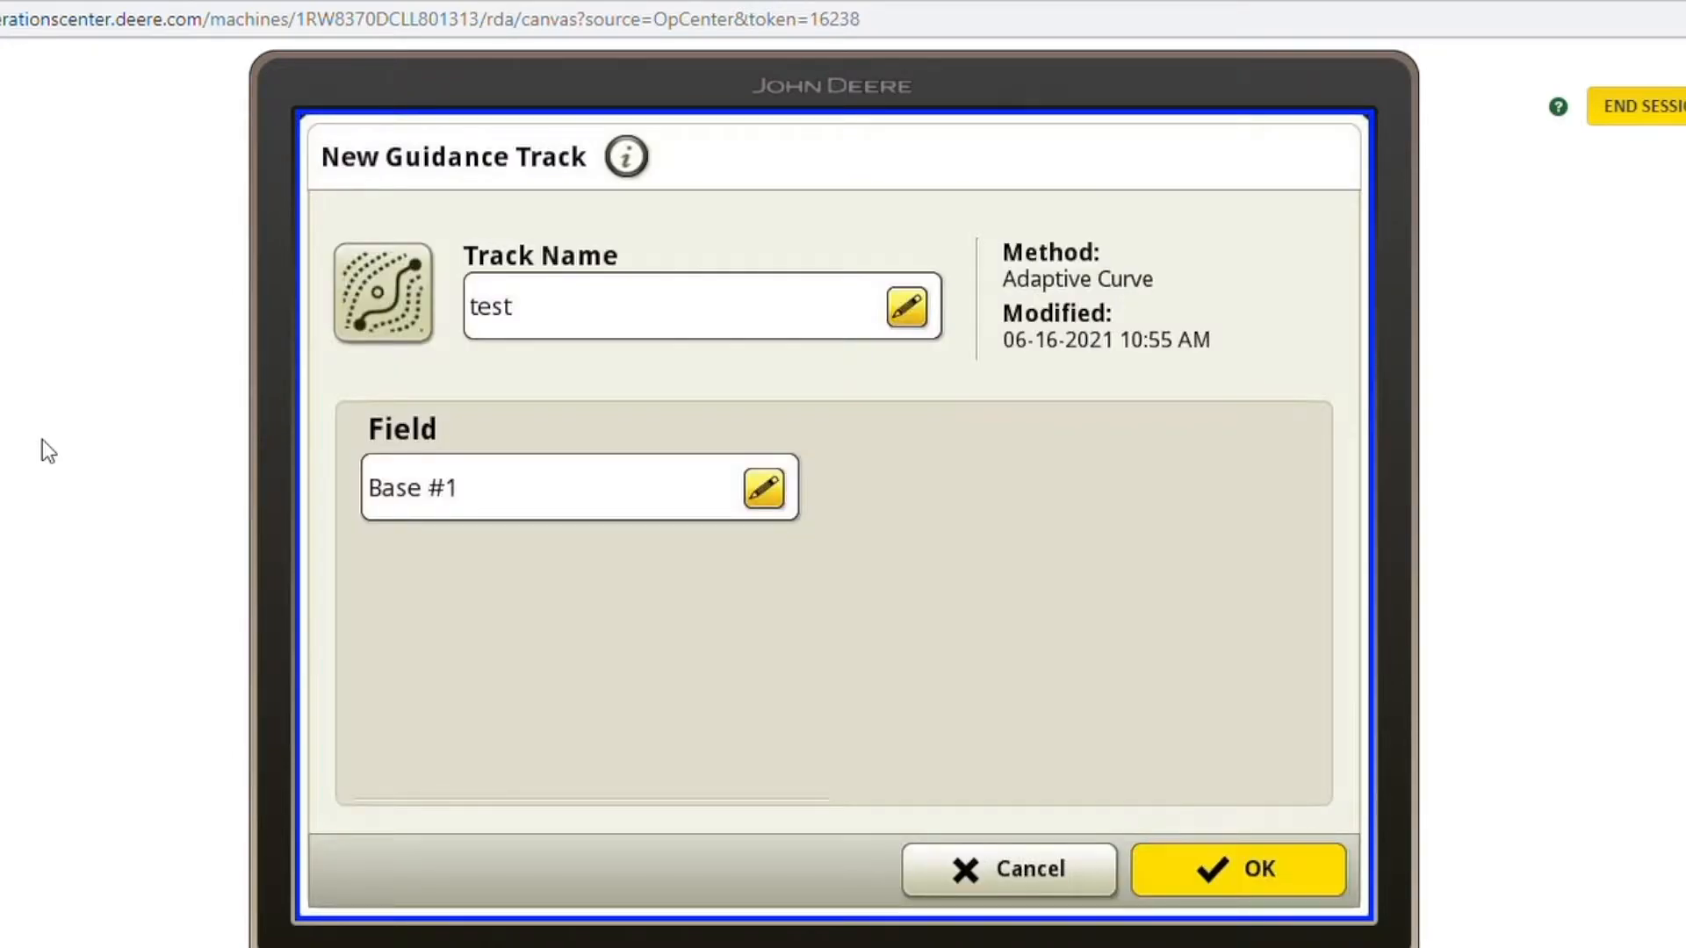
left_click(1240, 869)
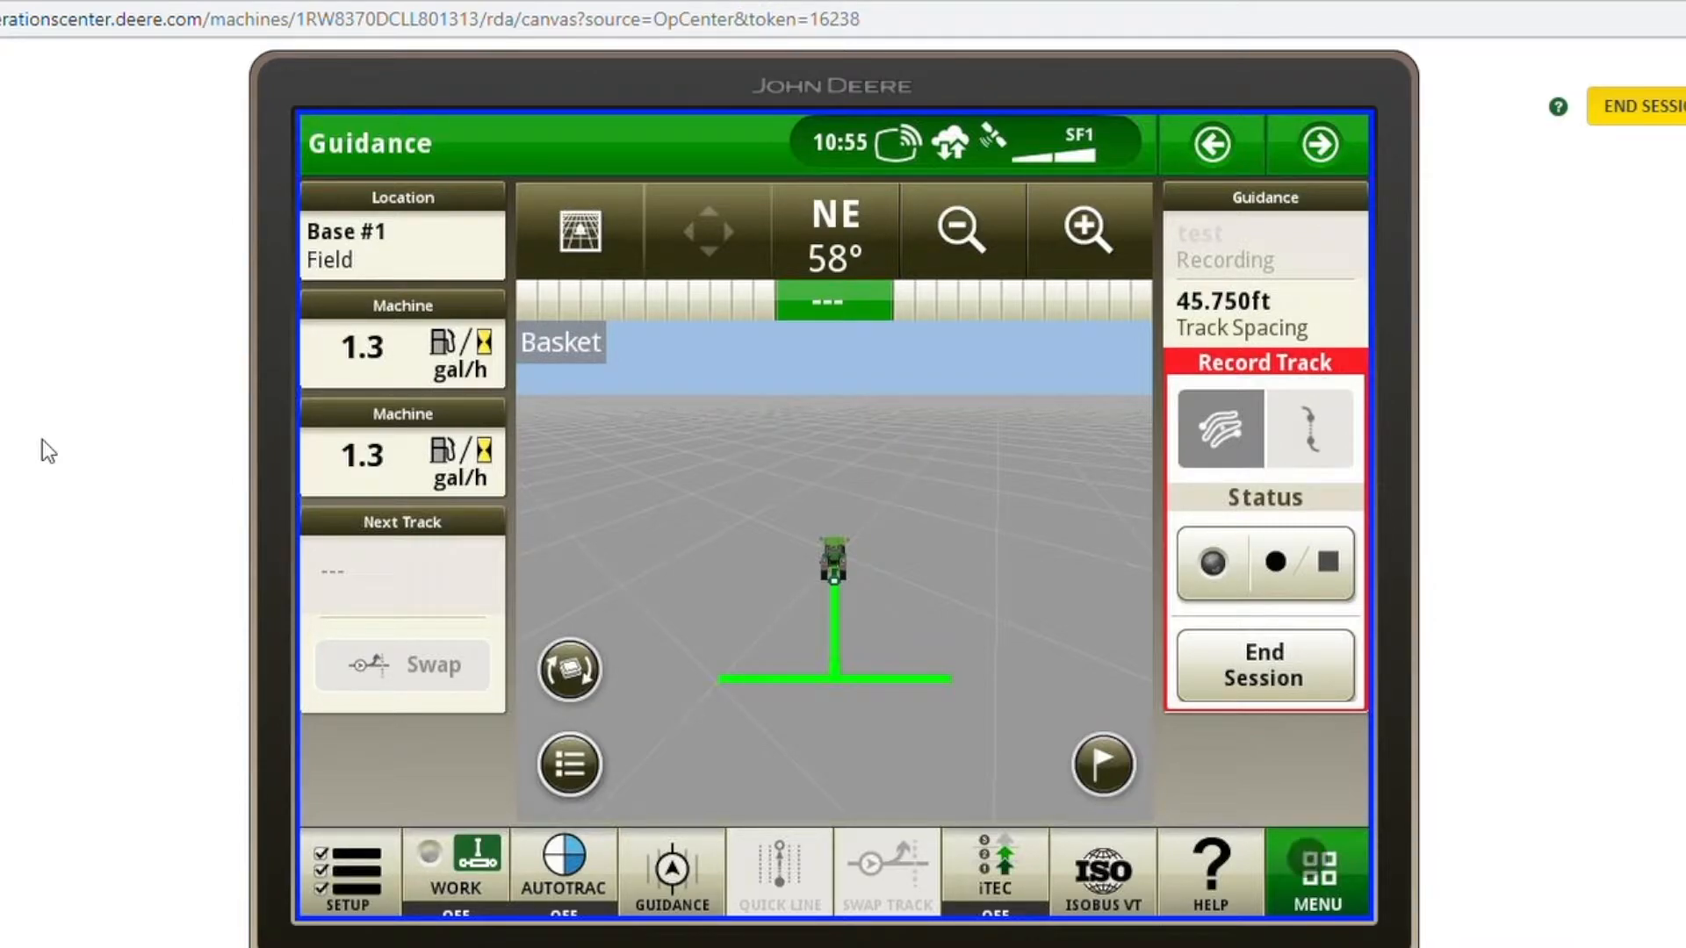
Go through Menu > Applications to the AutoTrac Guidance application.
left_click(1317, 873)
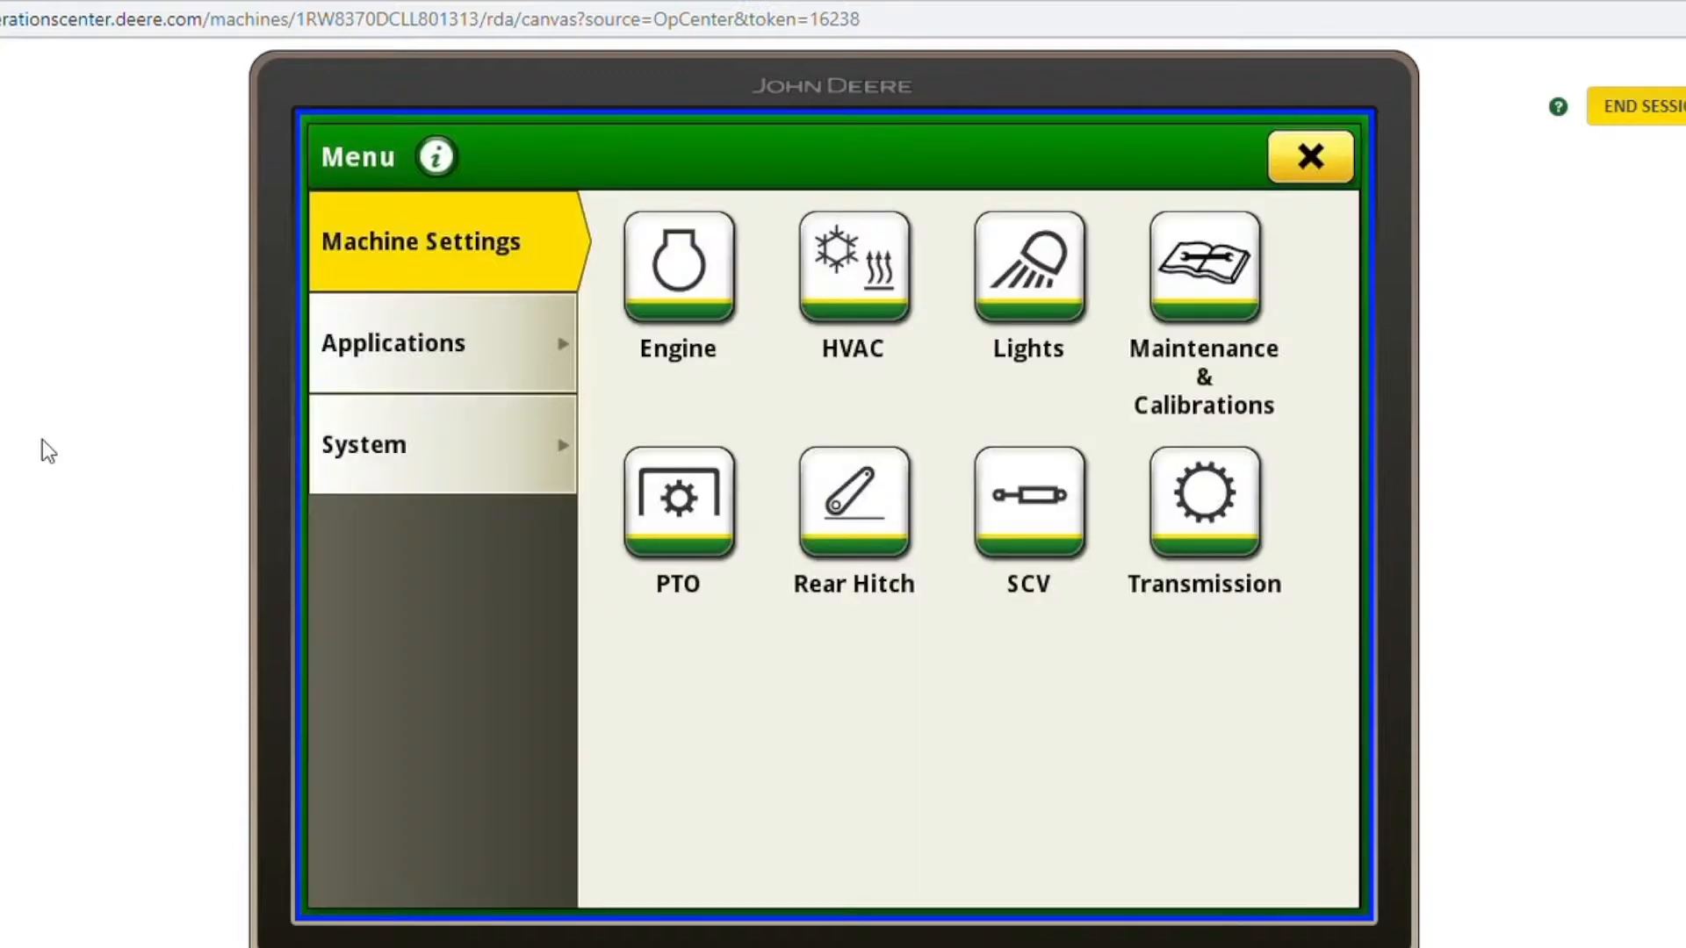
left_click(394, 343)
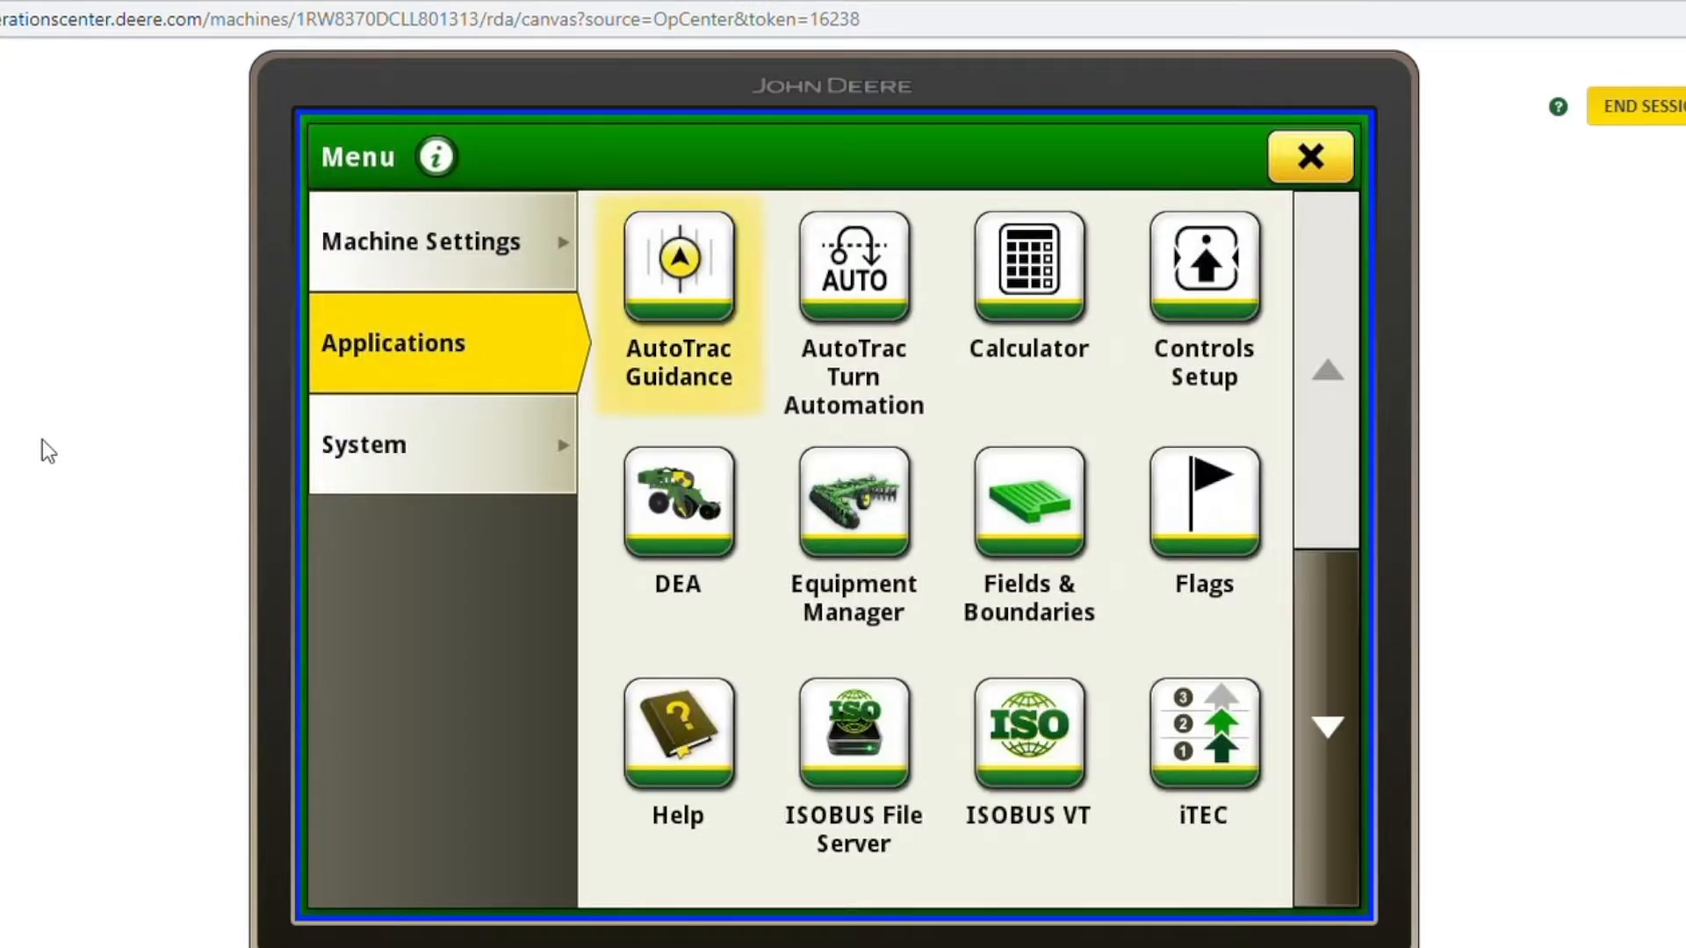
left_click(678, 267)
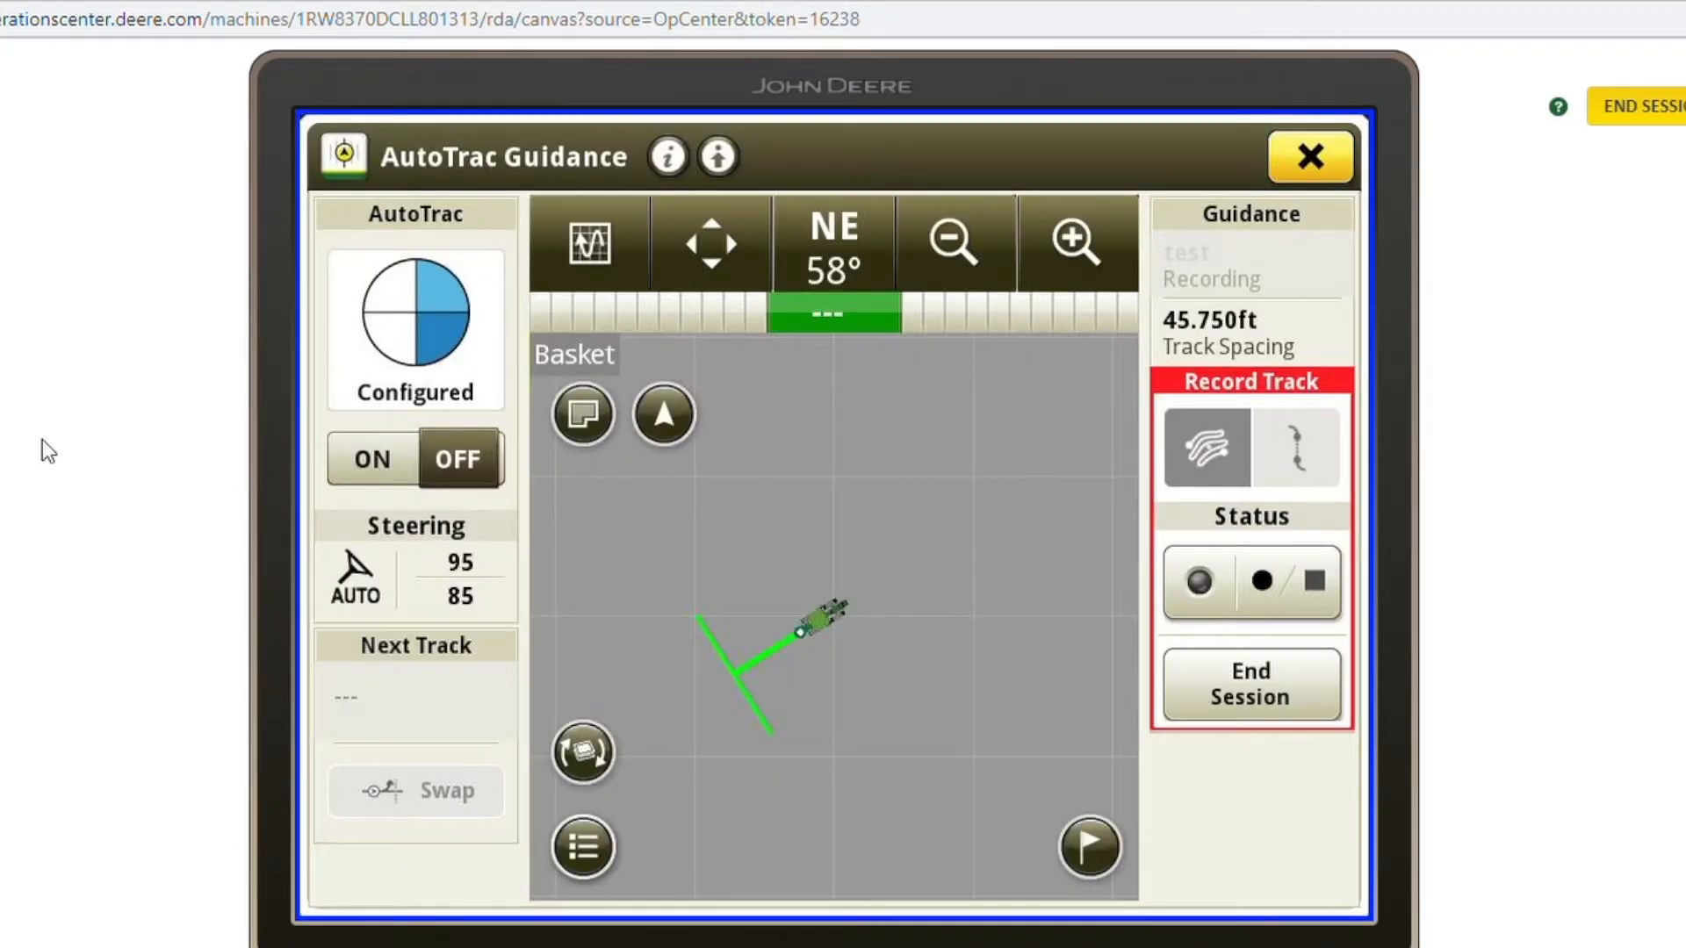
Show the guidance Information & Settings page scrolled down to the Adaptive Curves recording trigger.
left_click(717, 157)
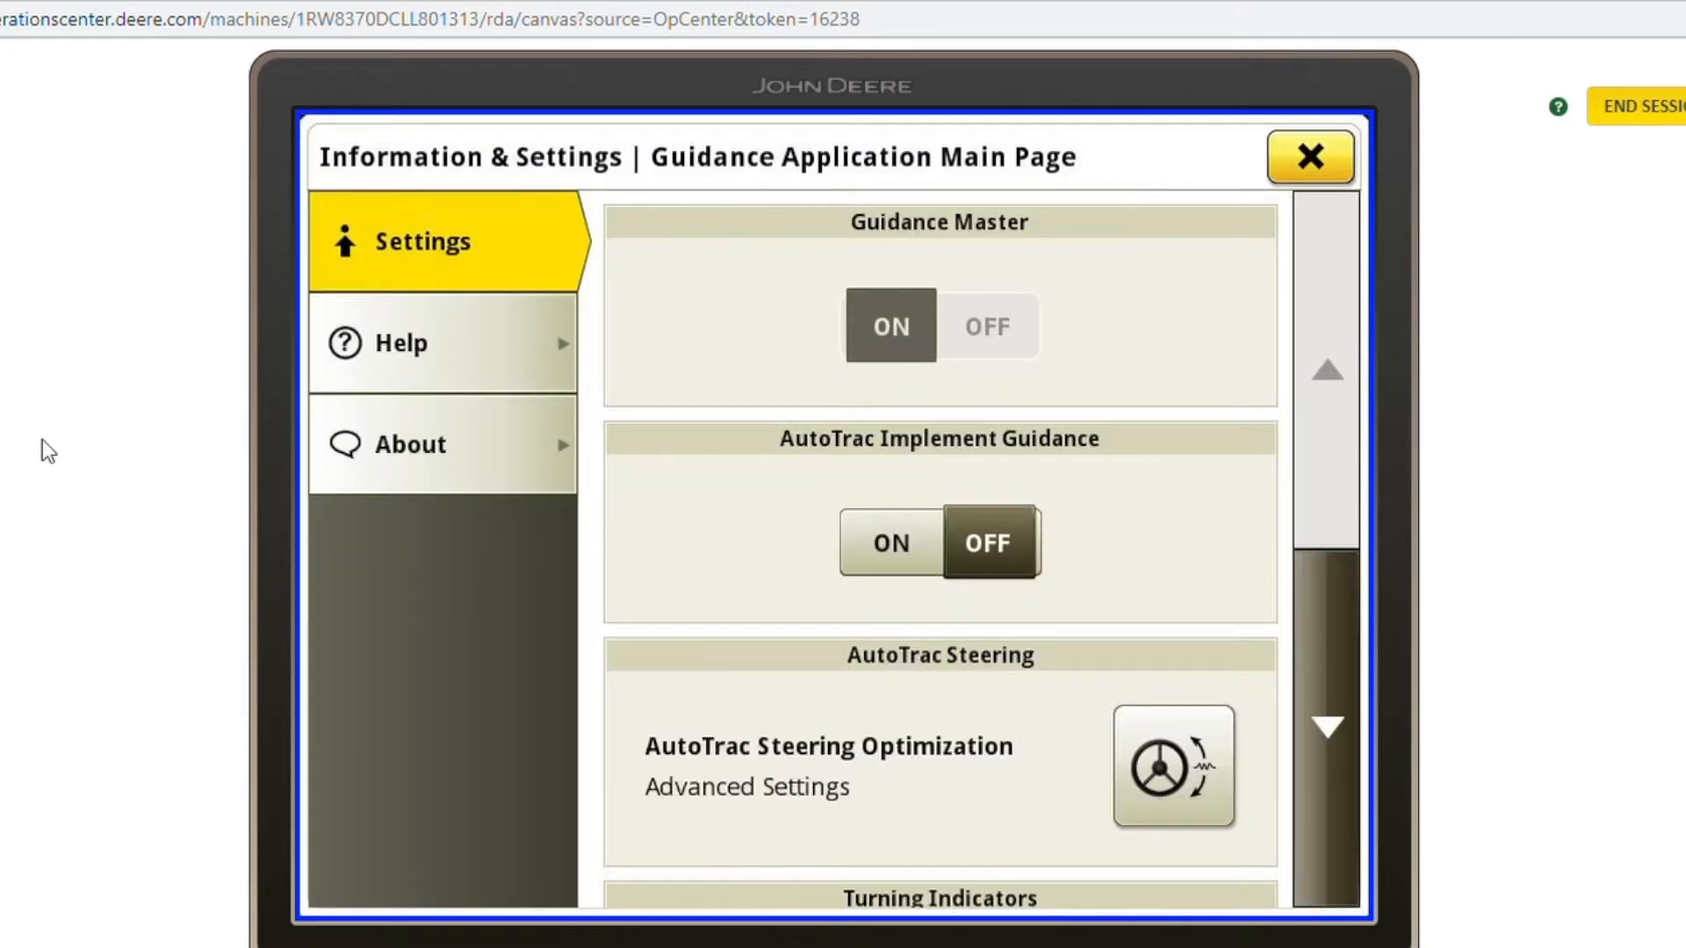
scroll("down", 3)
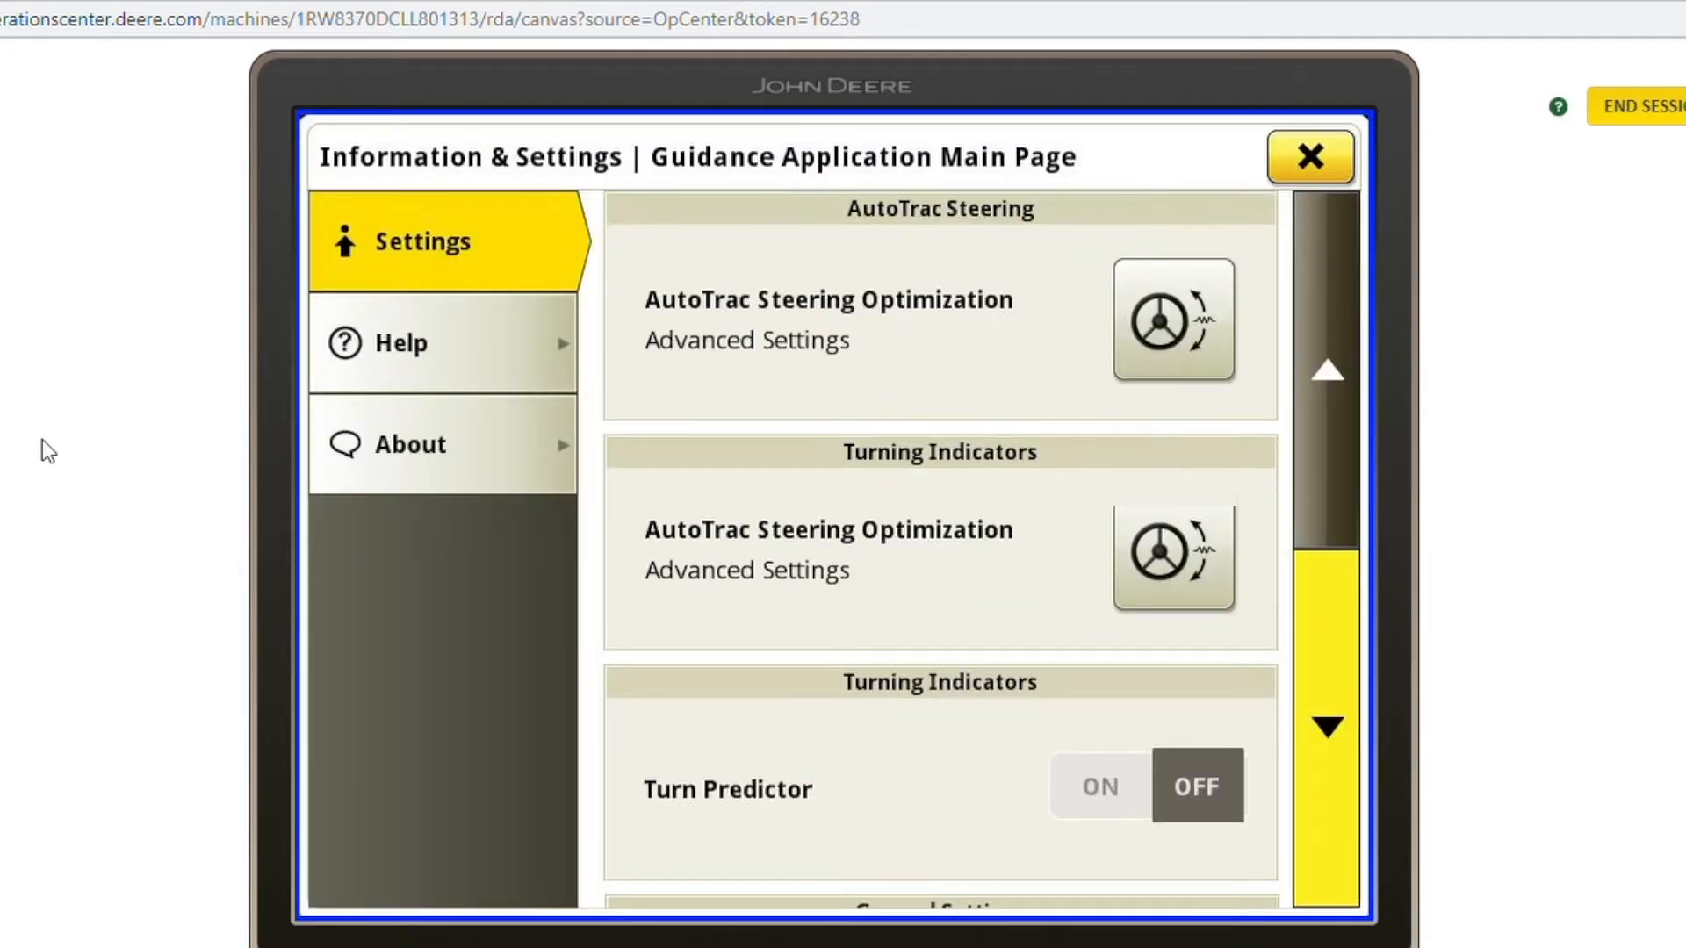
scroll("down", 3)
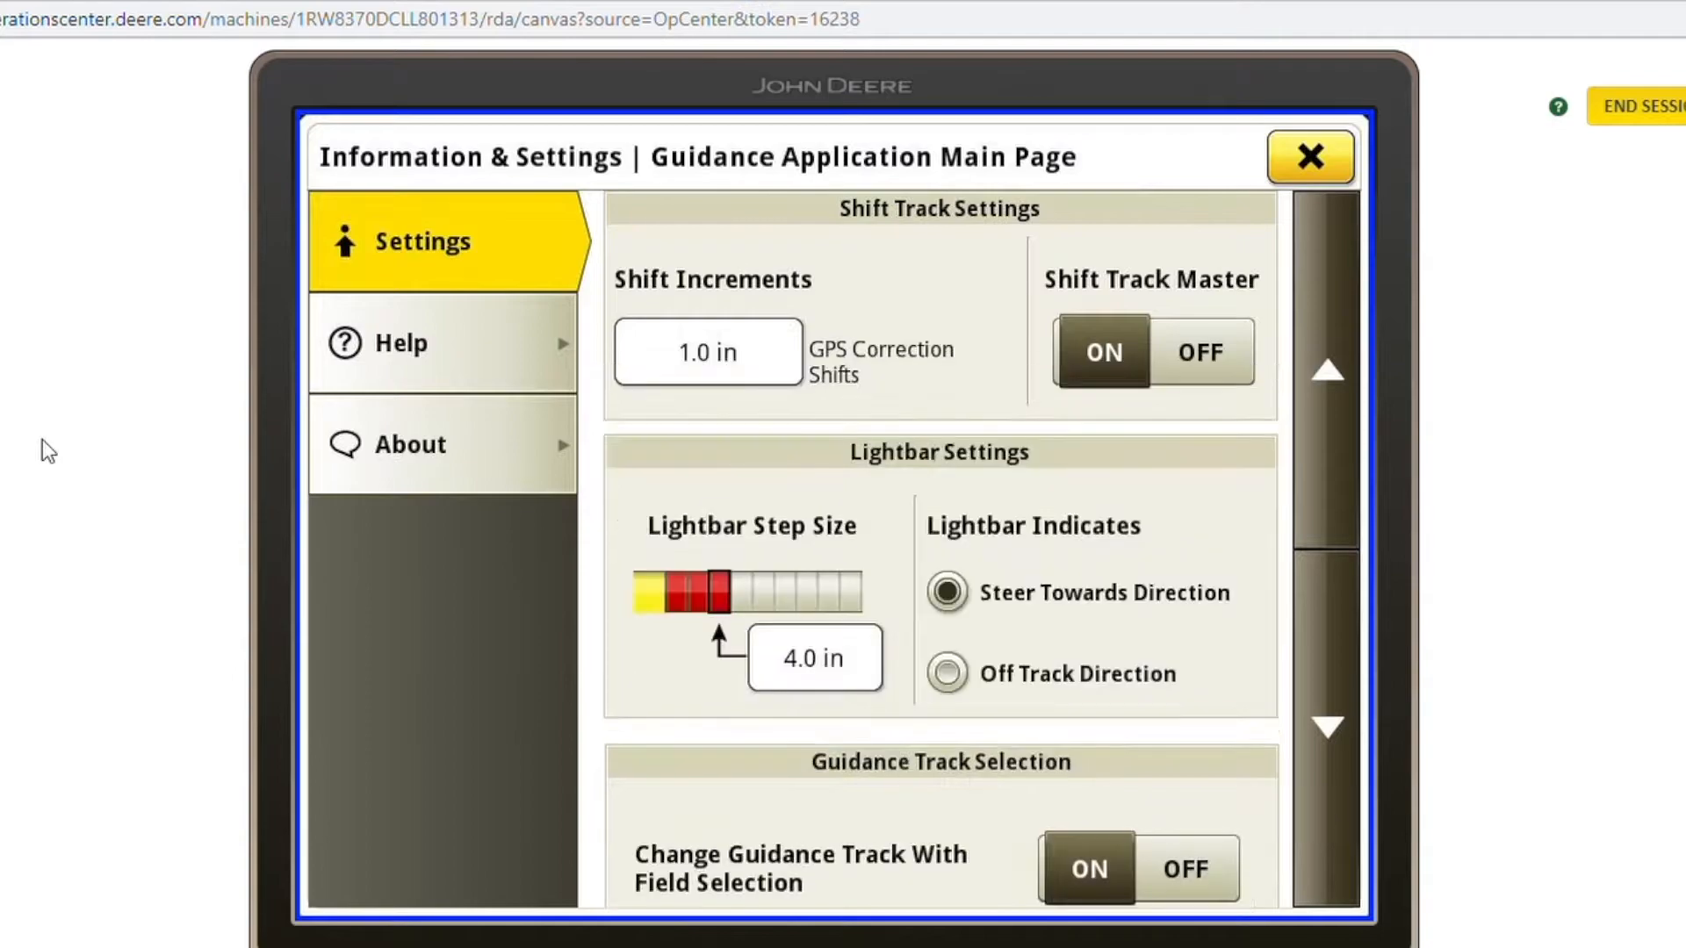
scroll("down", 3)
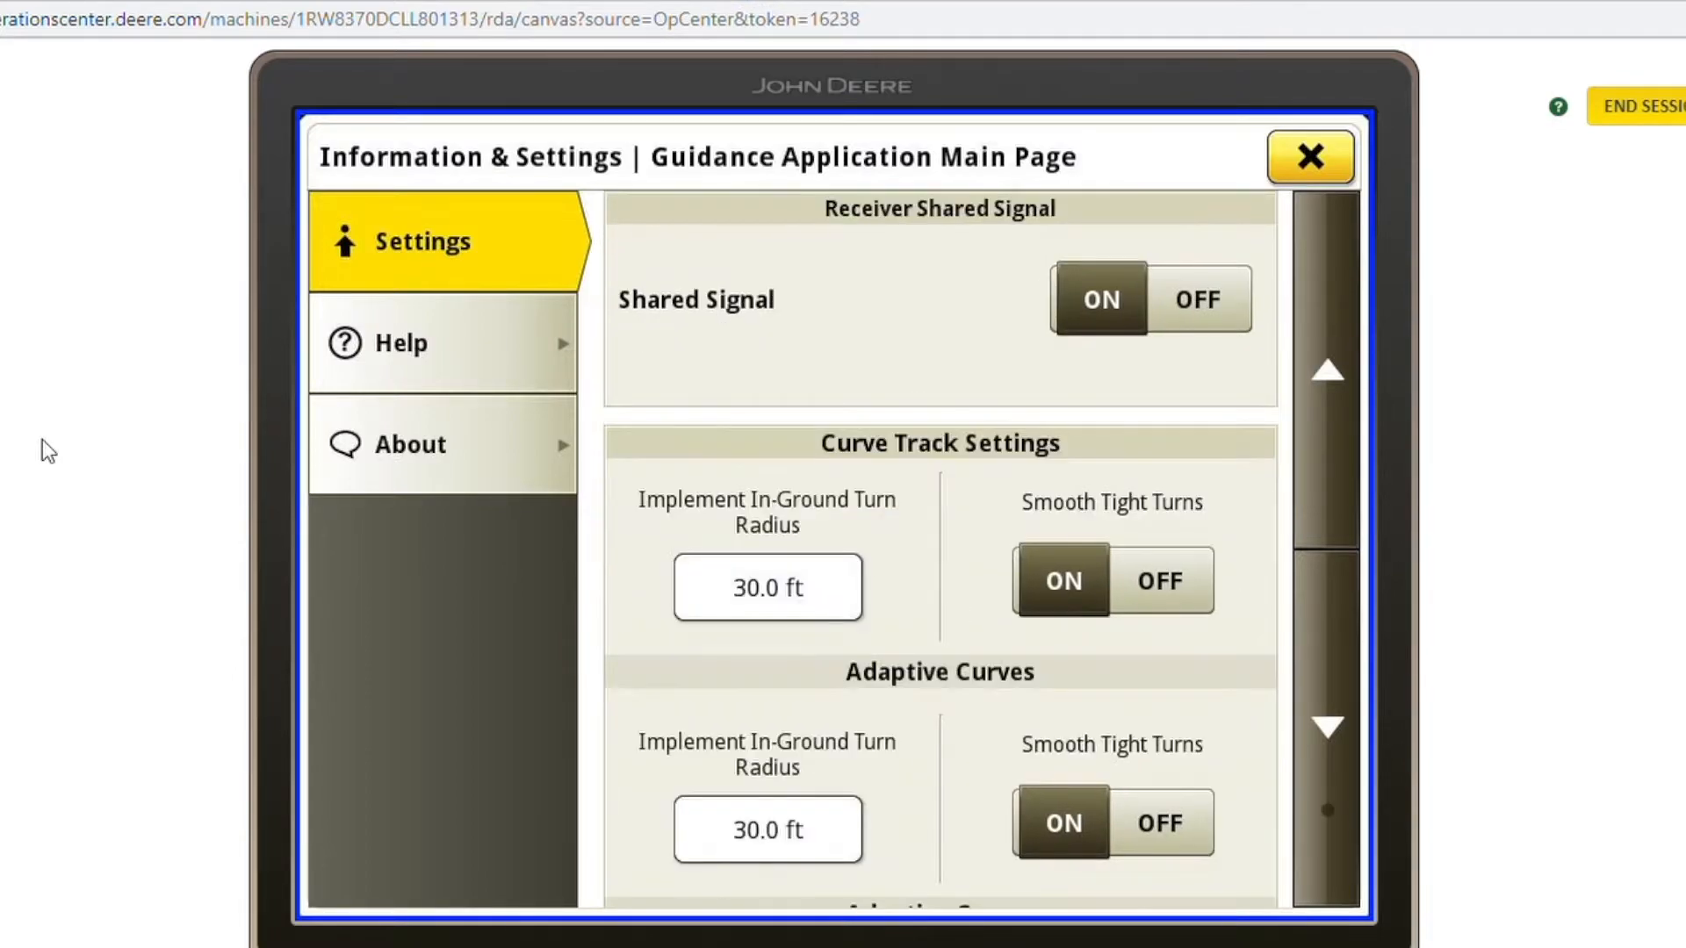
scroll("down", 3)
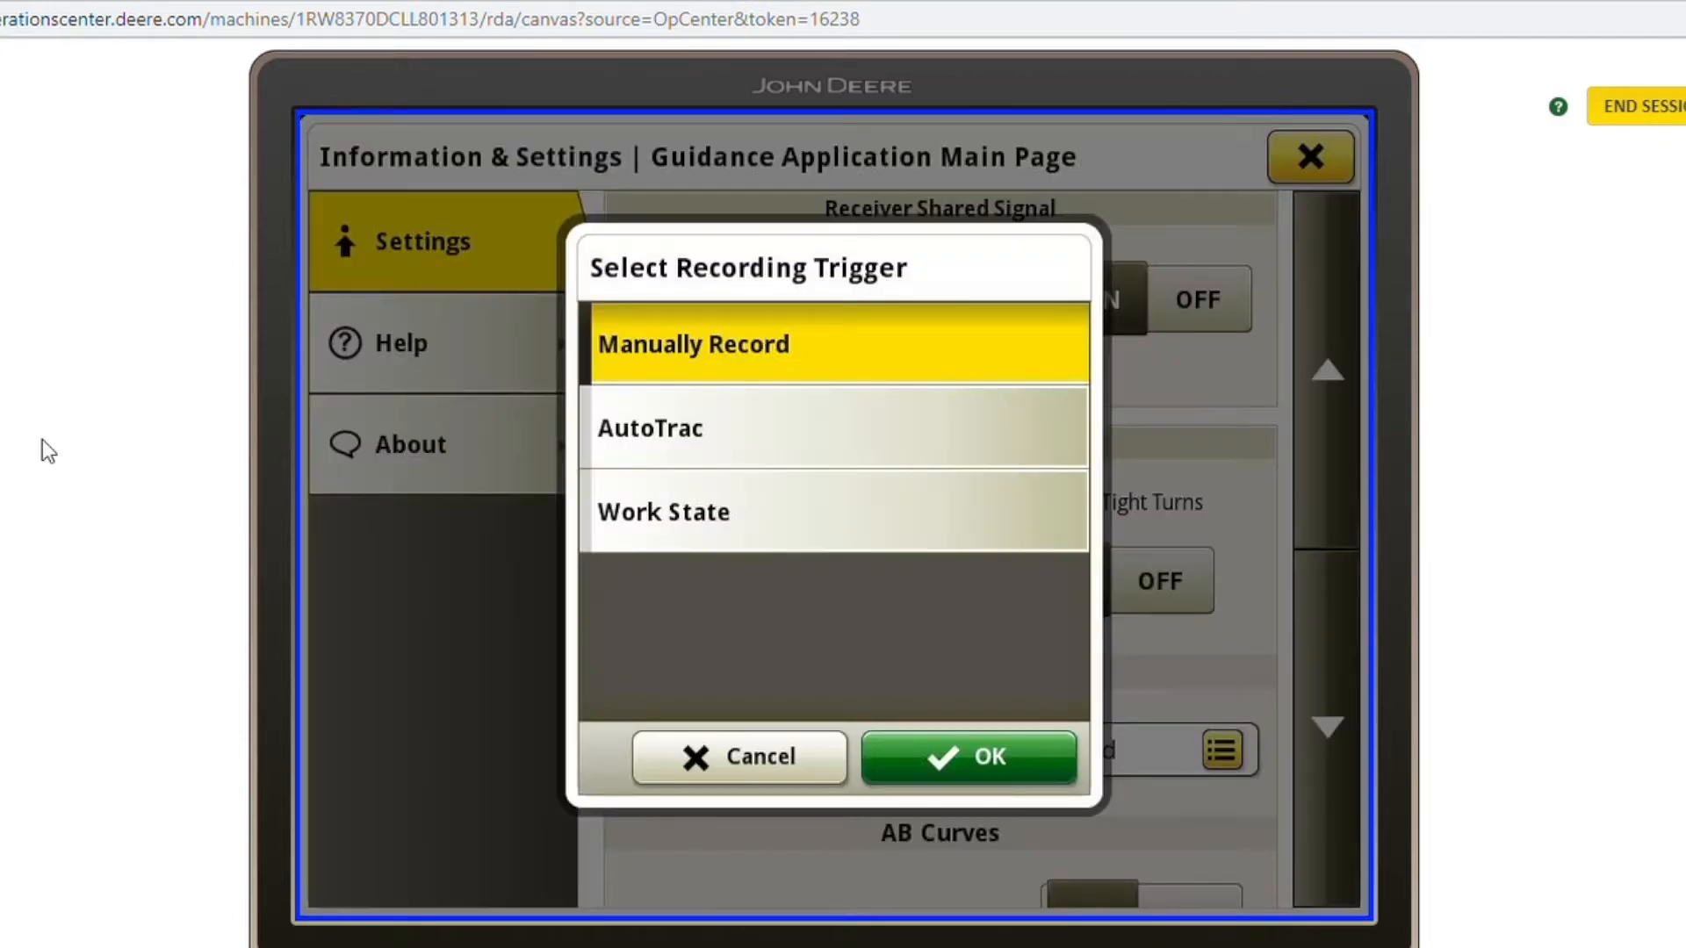
Set the adaptive curve recording trigger to Work State and confirm.
left_click(836, 513)
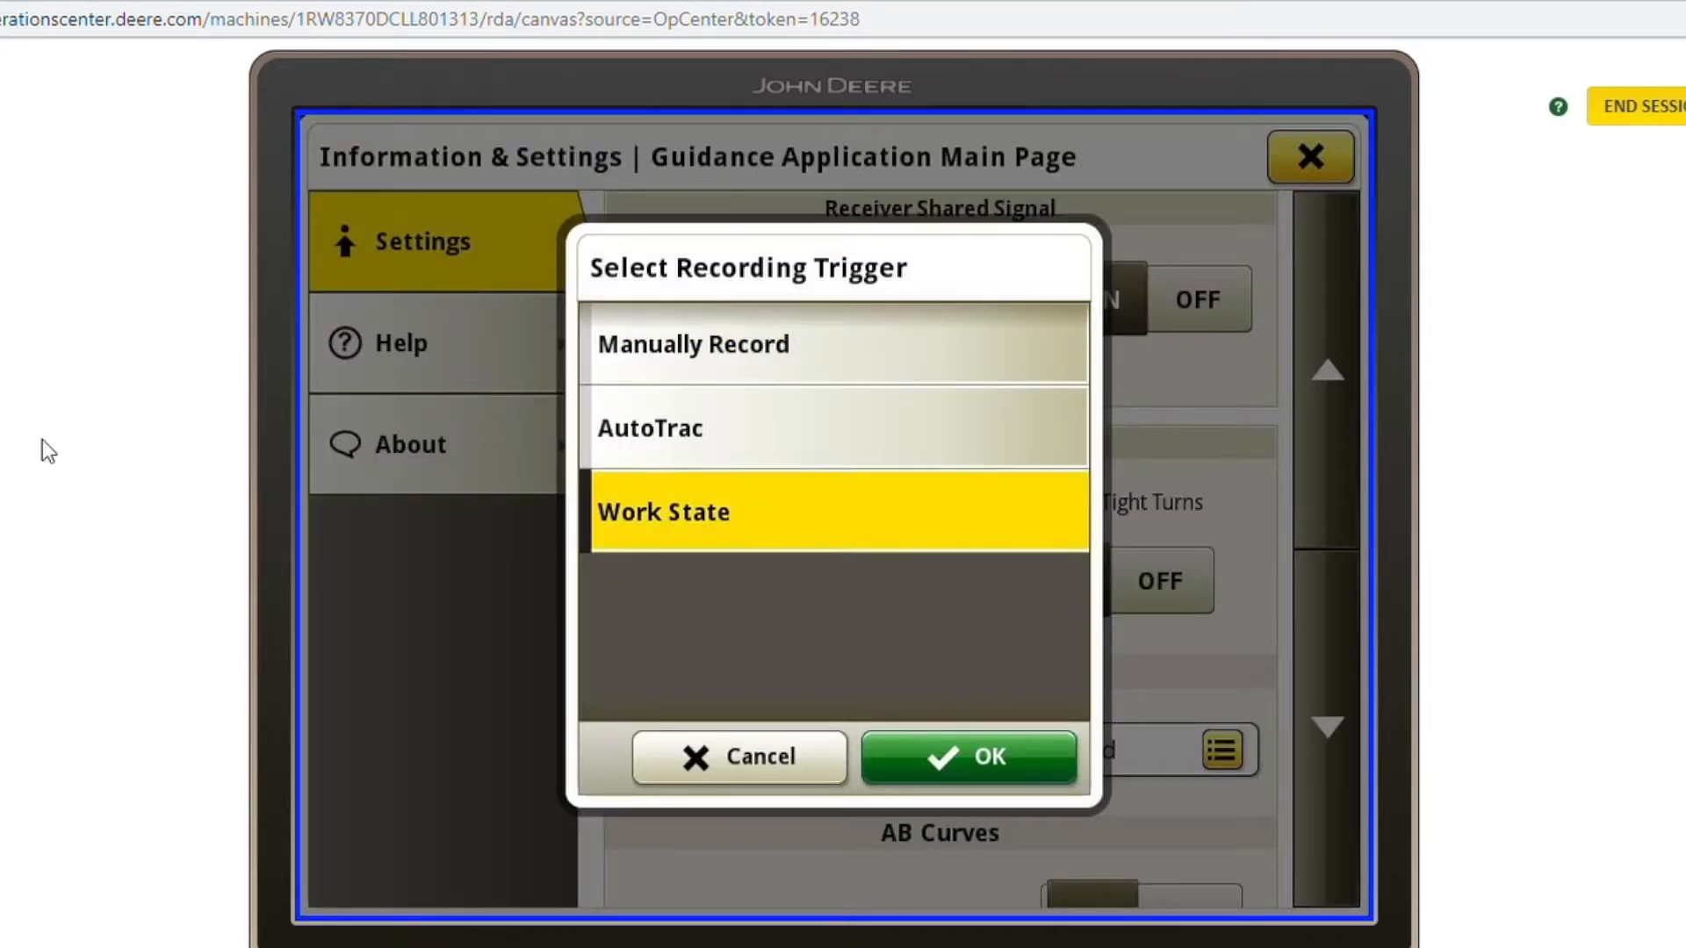
left_click(969, 759)
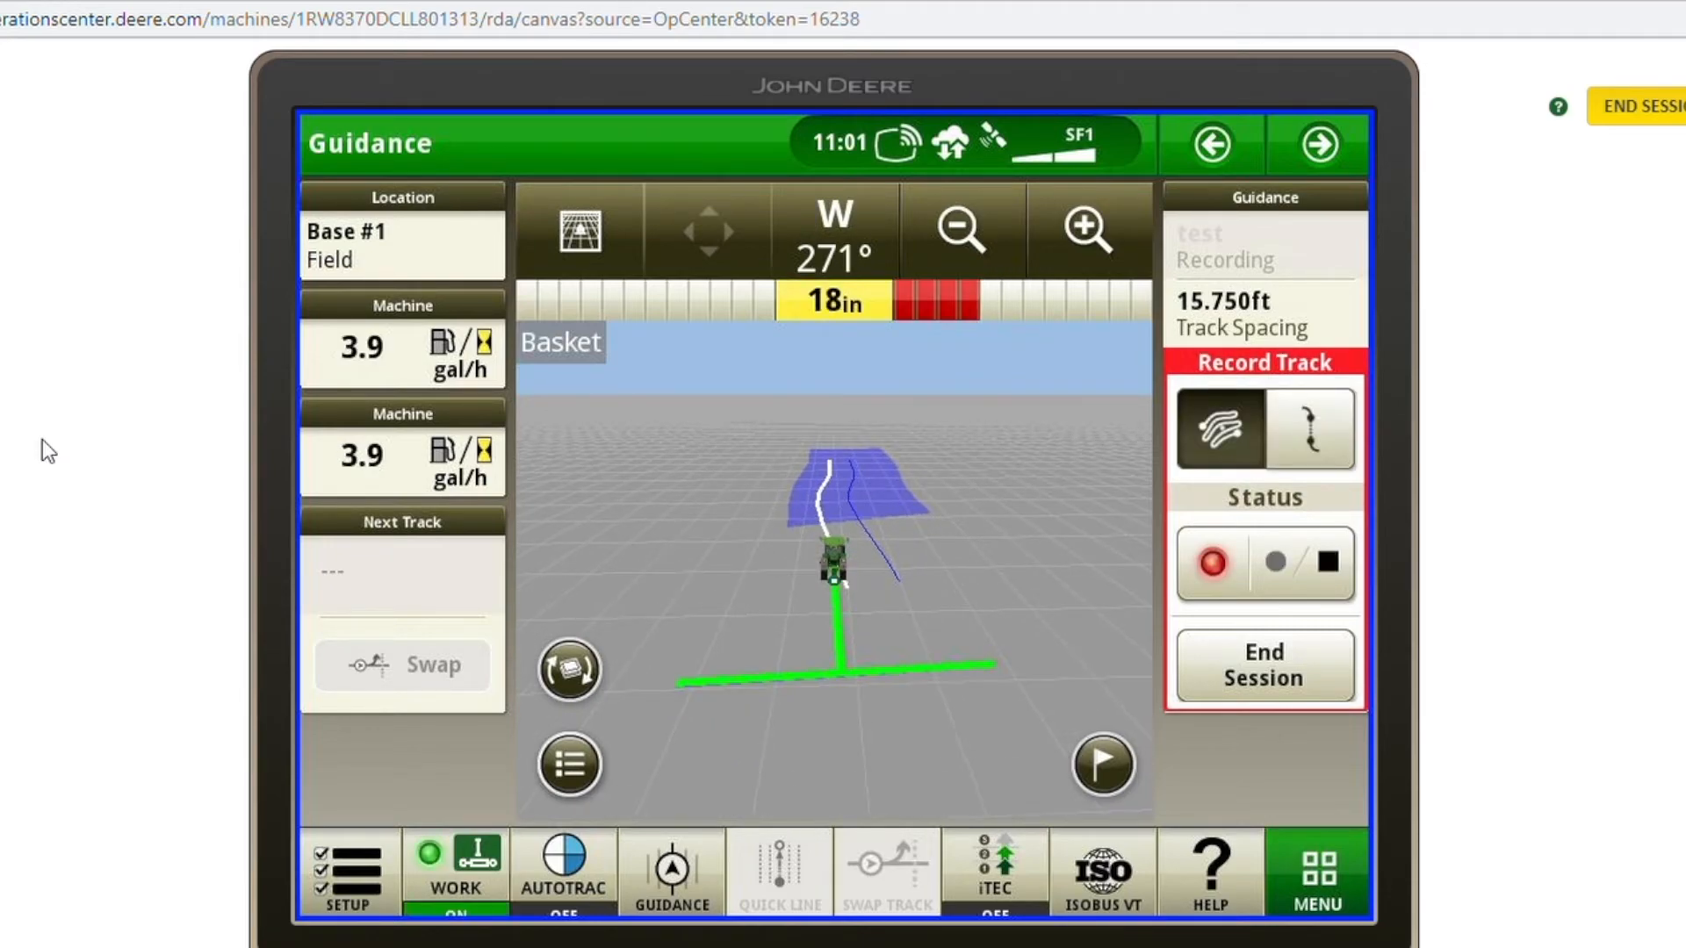
Turn on AutoTrac steering while the 'test' track records behind the tractor.
left_click(562, 876)
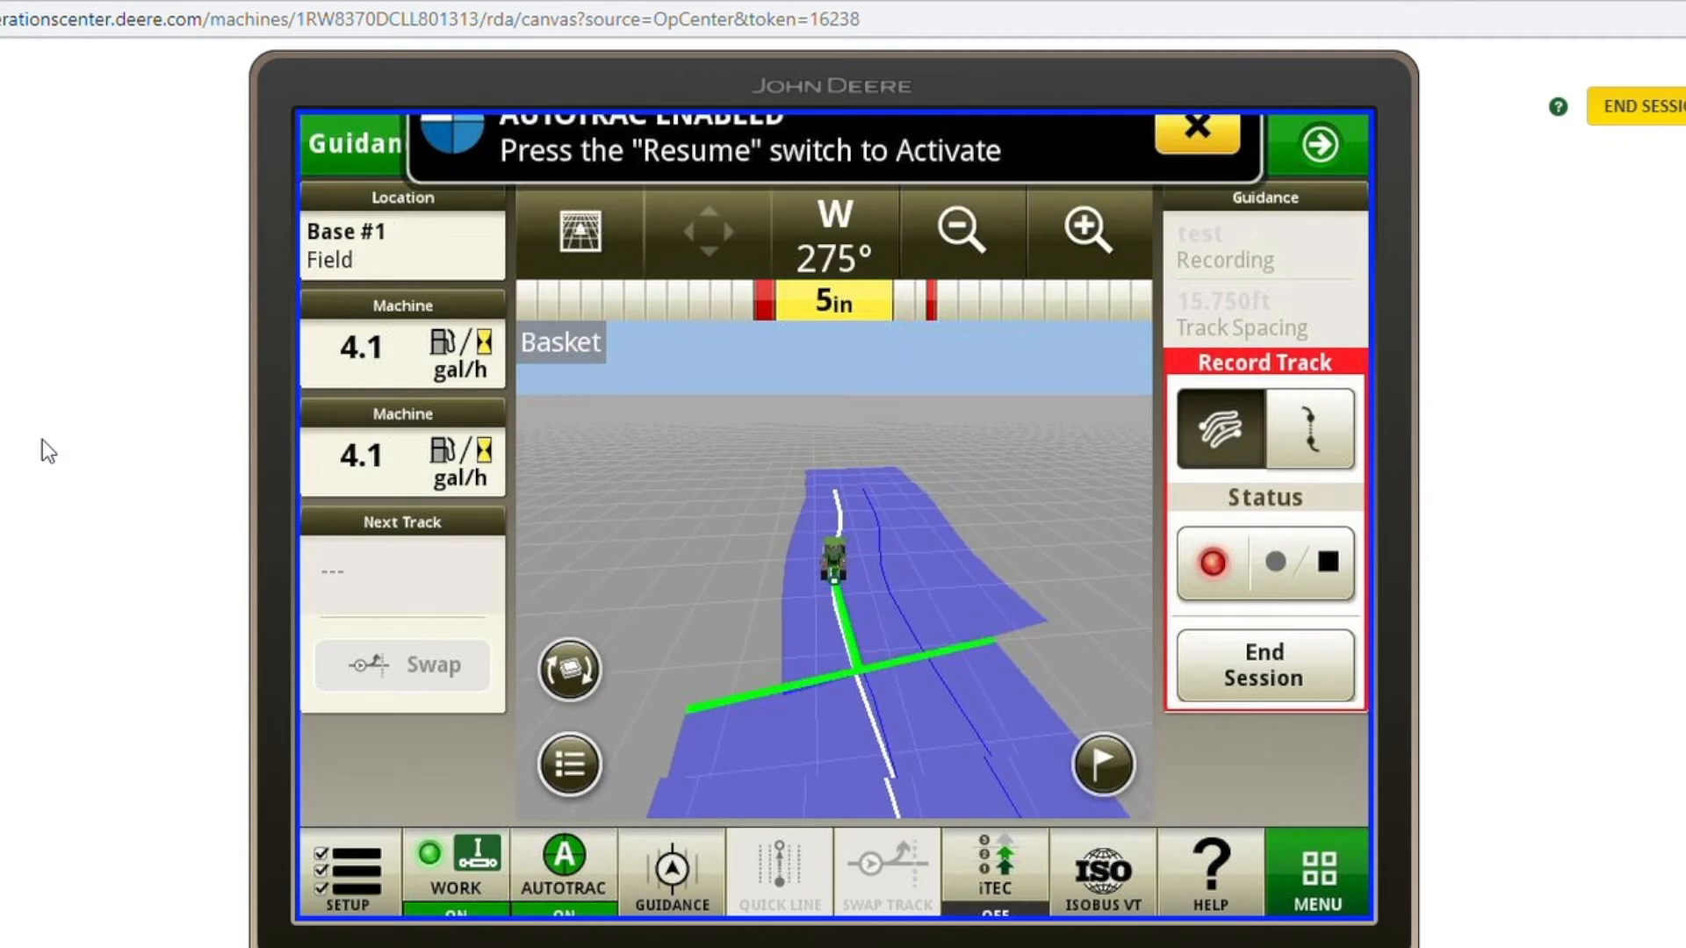
Dismiss the AutoTrac enabled and disengaged notices while recording continues.
left_click(1198, 144)
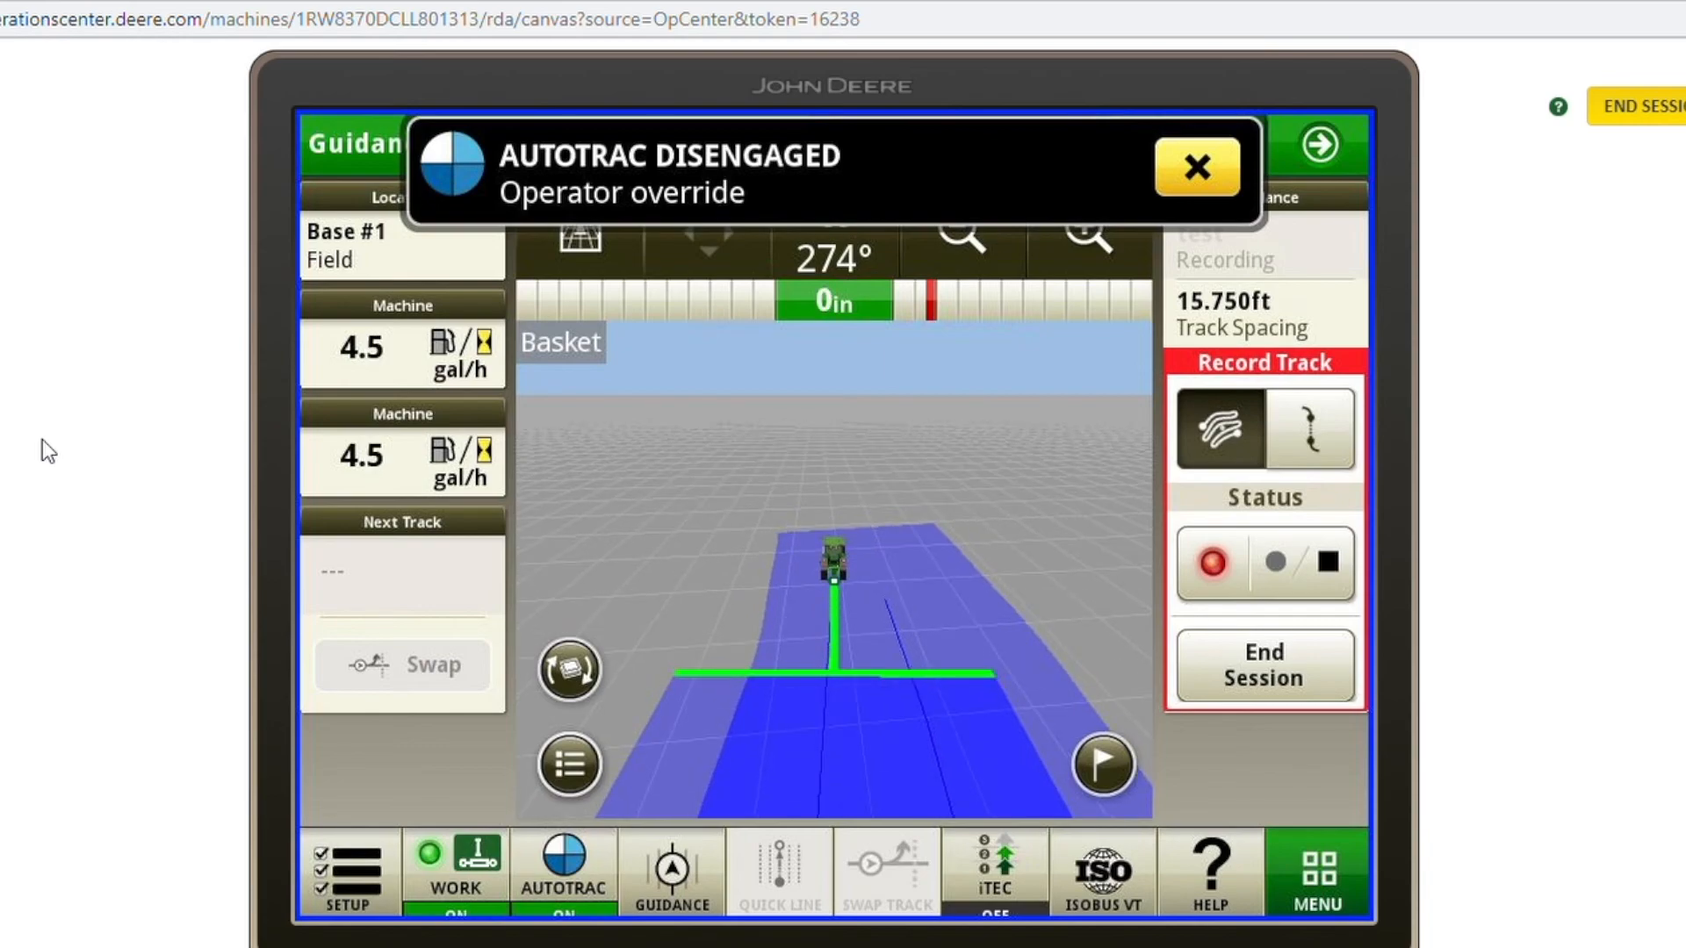
left_click(1198, 165)
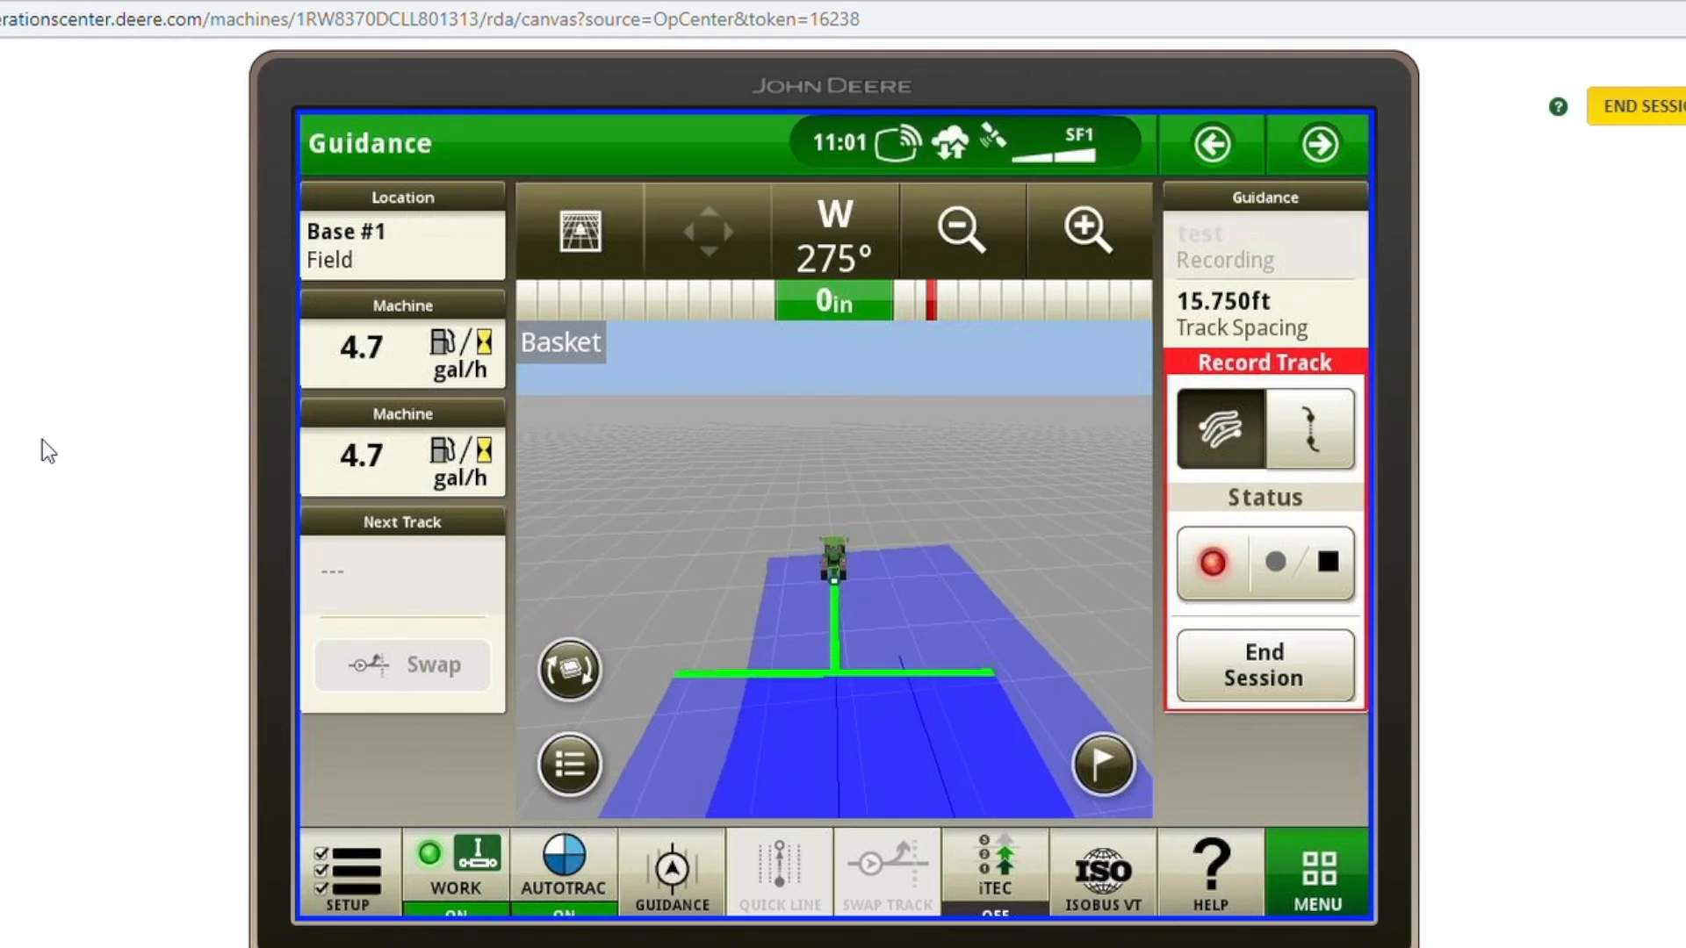